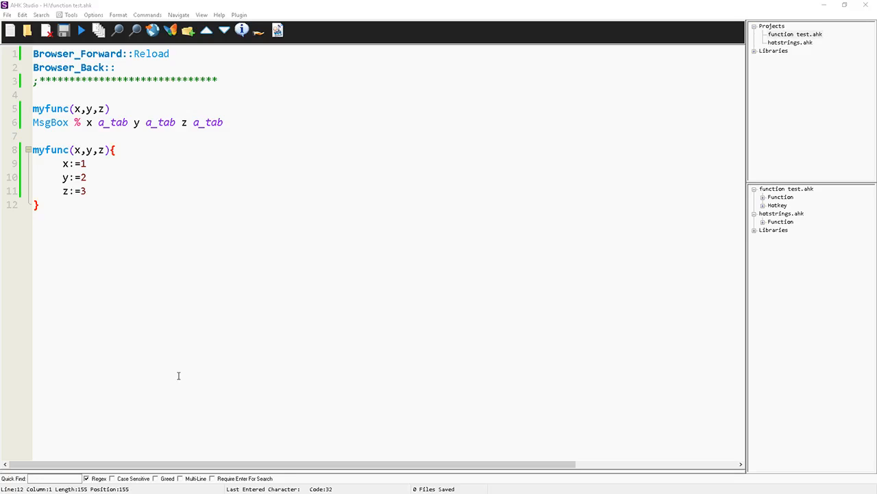
{"action": "mouse_move", "coordinate": [183, 370]}
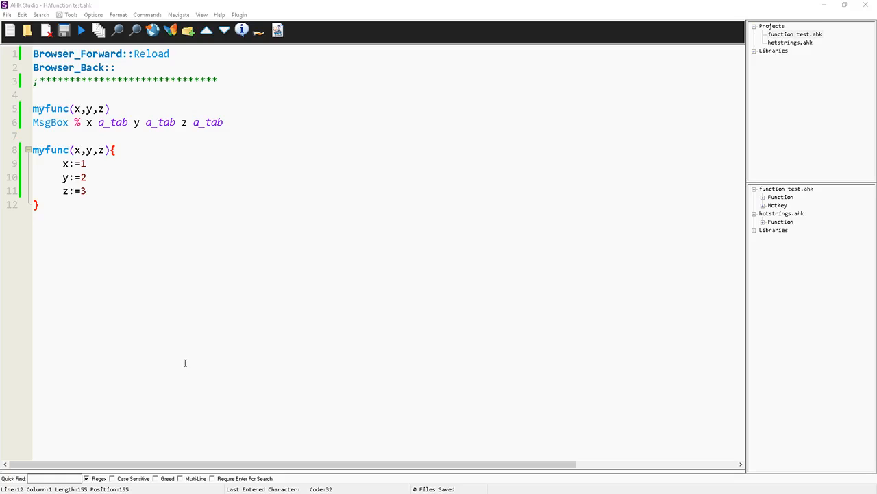
{"action": "mouse_move", "coordinate": [182, 340]}
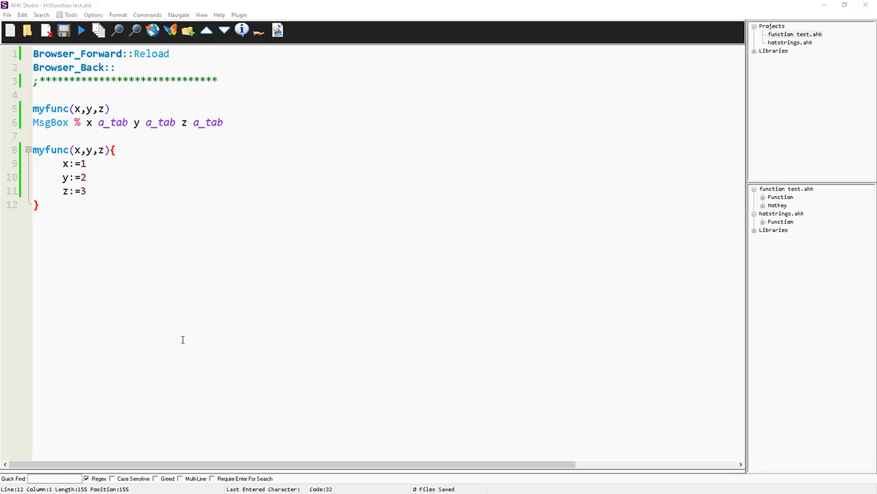
{"action": "mouse_move", "coordinate": [164, 274]}
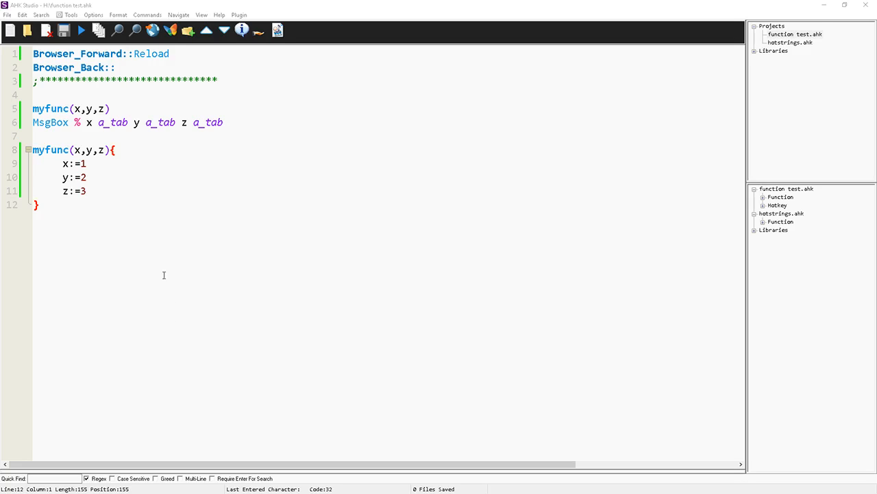
{"action": "mouse_move", "coordinate": [156, 203]}
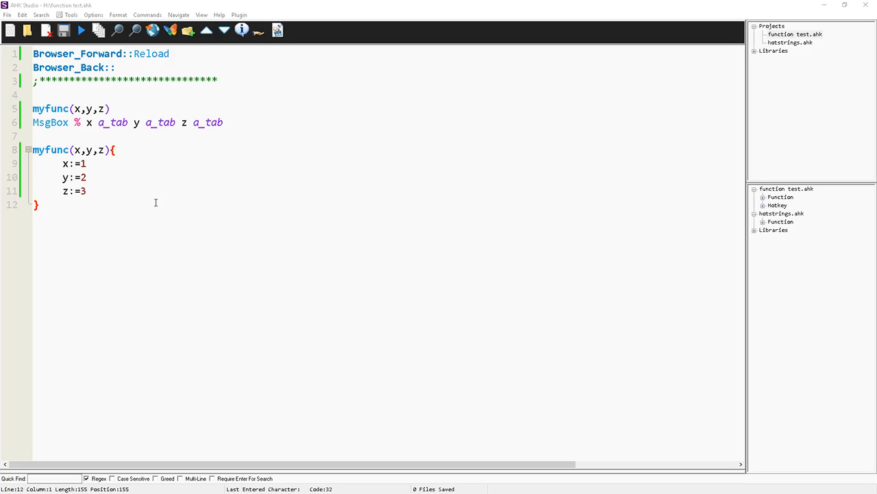
- Add 'return' before the z:=3 assignment inside myfunc
{"action": "left_click", "coordinate": [86, 191]}
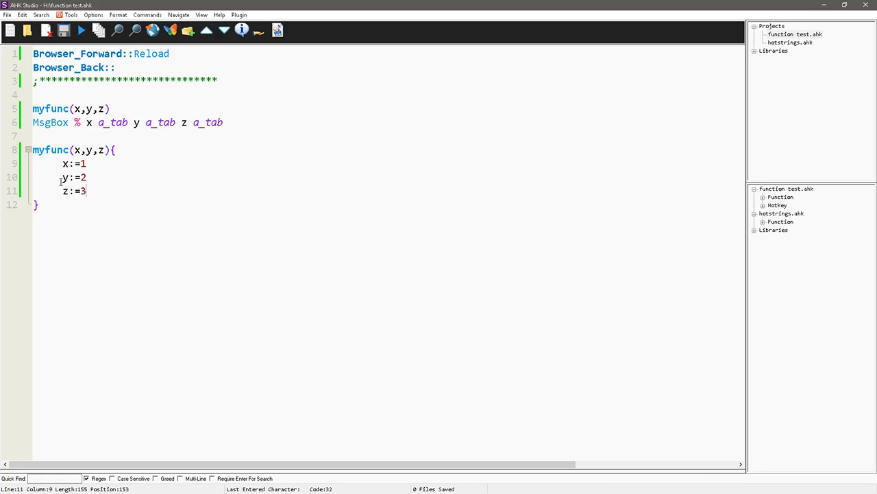
{"action": "type", "text": "turn"}
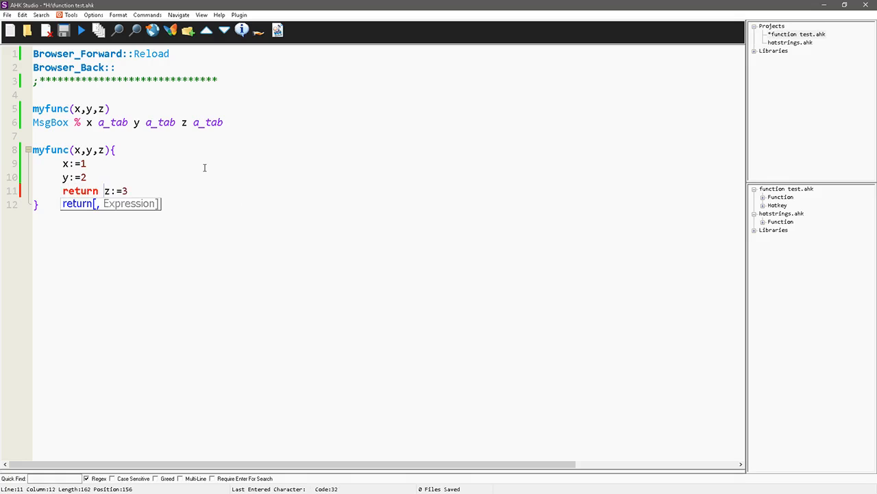
{"action": "mouse_move", "coordinate": [194, 170]}
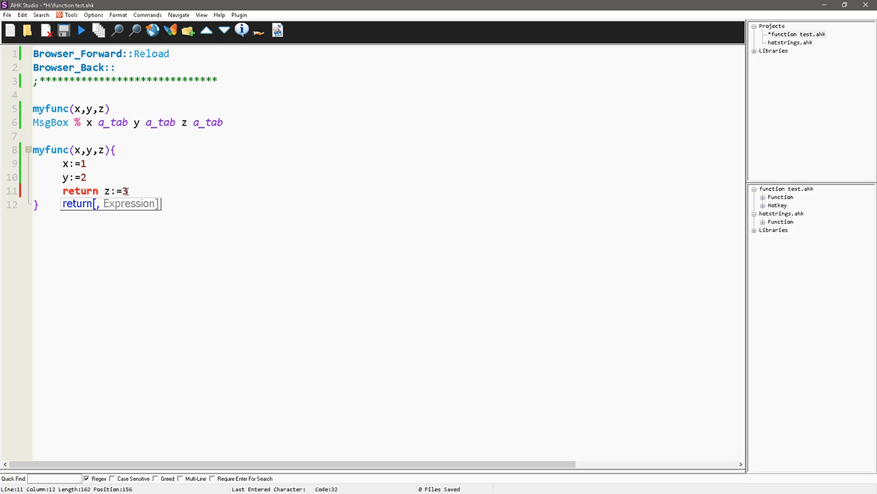
{"action": "mouse_move", "coordinate": [266, 200]}
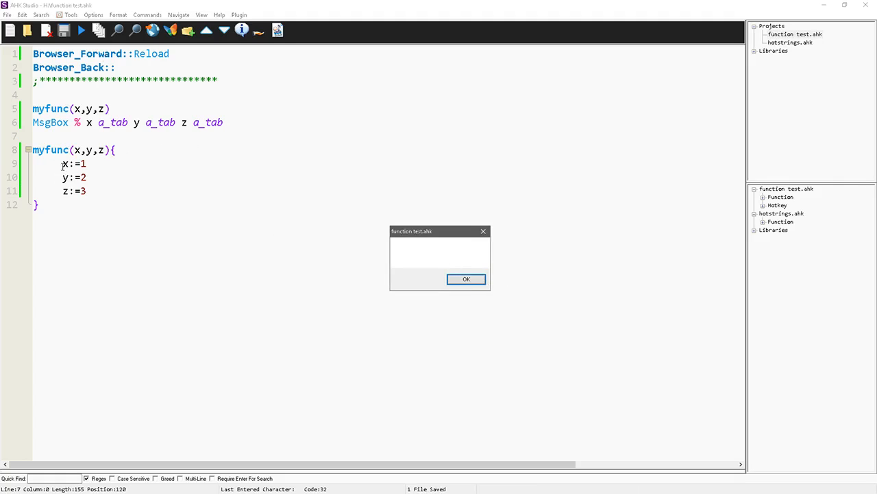
- Dismiss the empty function test.ahk message box with OK
{"action": "left_click", "coordinate": [466, 280]}
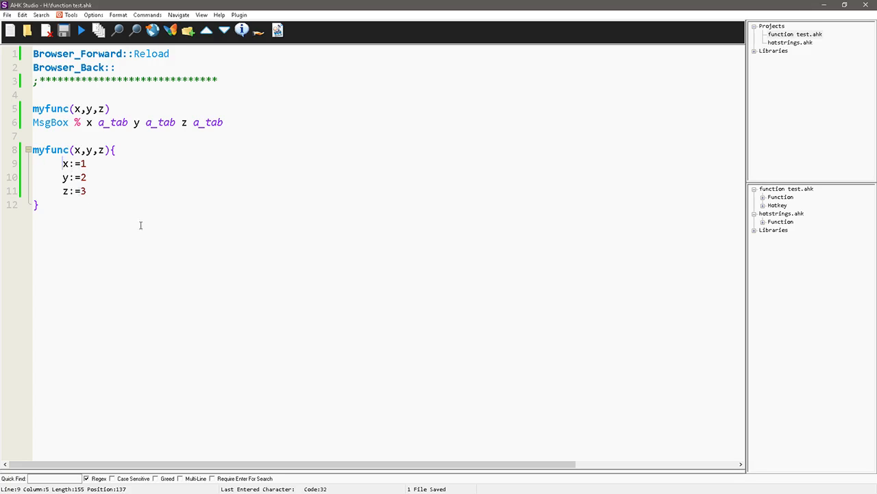
{"action": "mouse_move", "coordinate": [115, 139]}
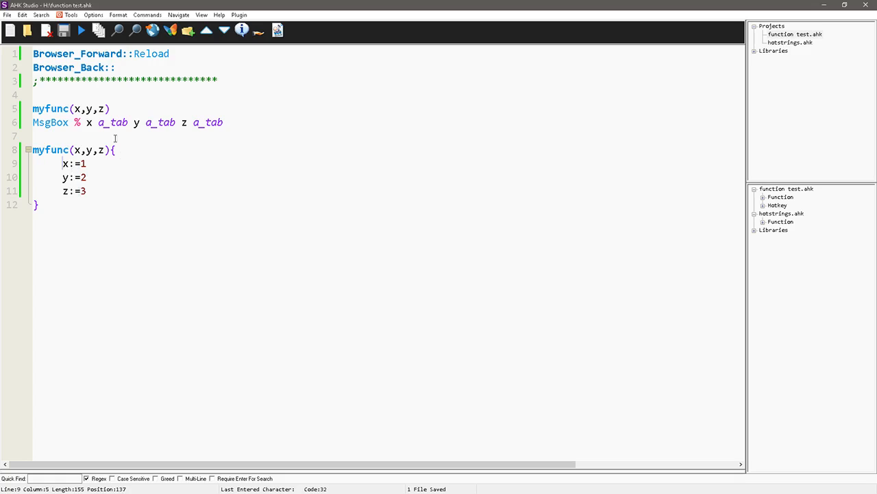
{"action": "mouse_move", "coordinate": [258, 62]}
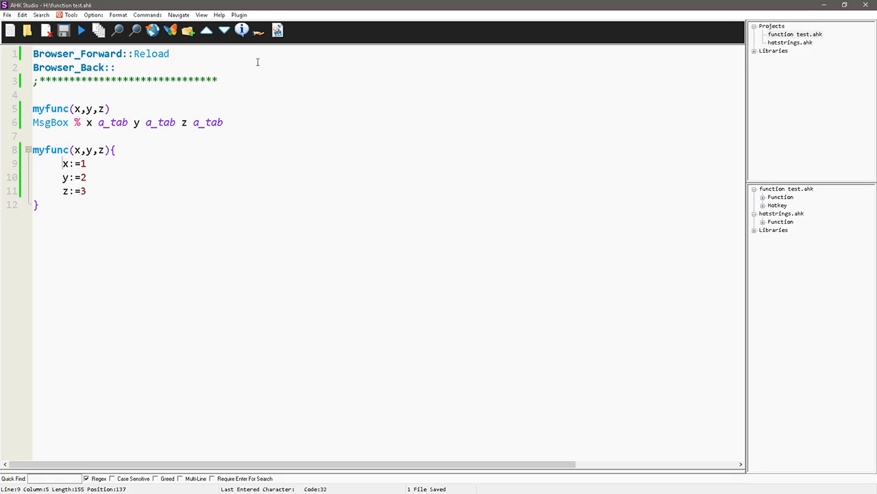
{"action": "mouse_move", "coordinate": [129, 181]}
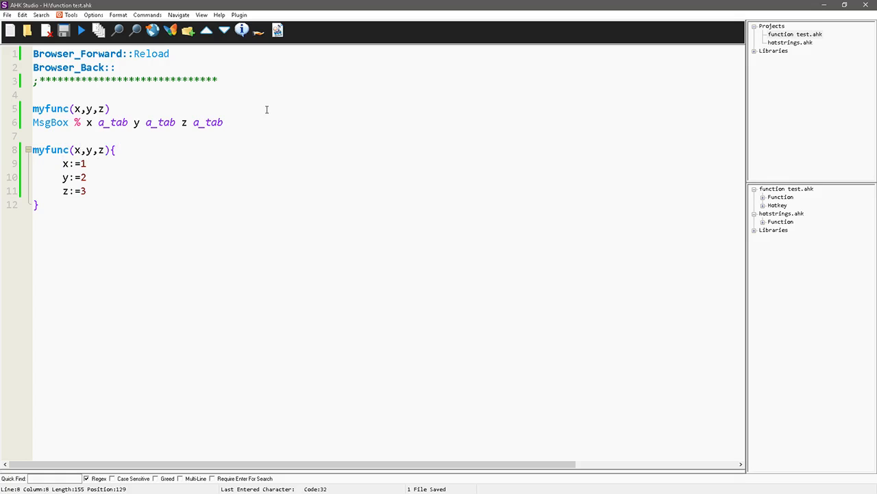
- Declare myfunc's parameters as byref x, byref y, byref z and save the script
{"action": "type", "text": "byref"}
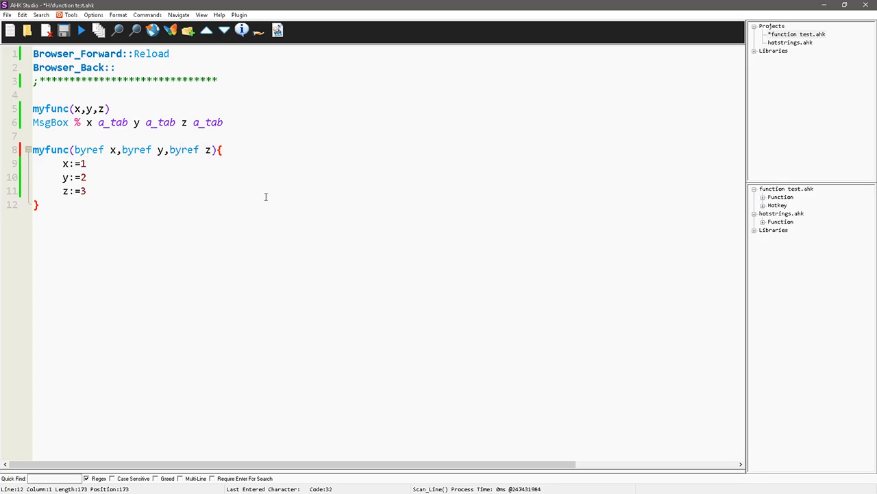
{"action": "key", "text": "ctrl+s"}
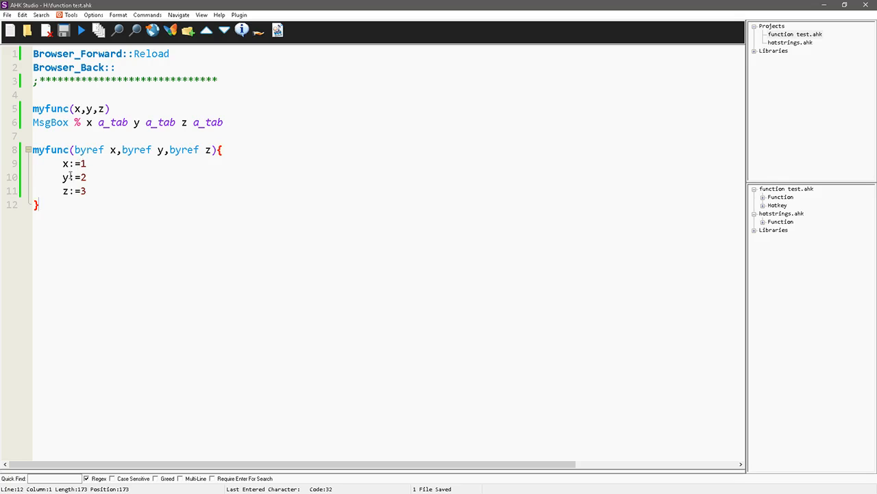
{"action": "mouse_move", "coordinate": [96, 184]}
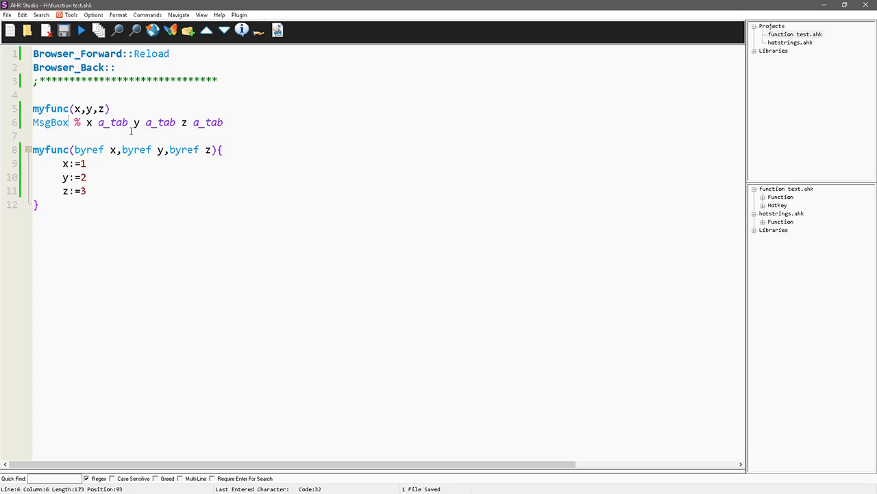
{"action": "left_click", "coordinate": [81, 31]}
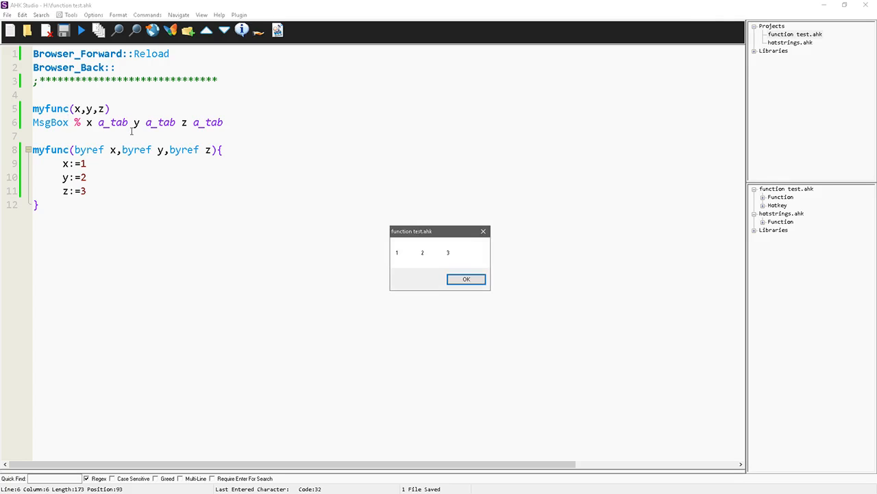
{"action": "mouse_move", "coordinate": [460, 266]}
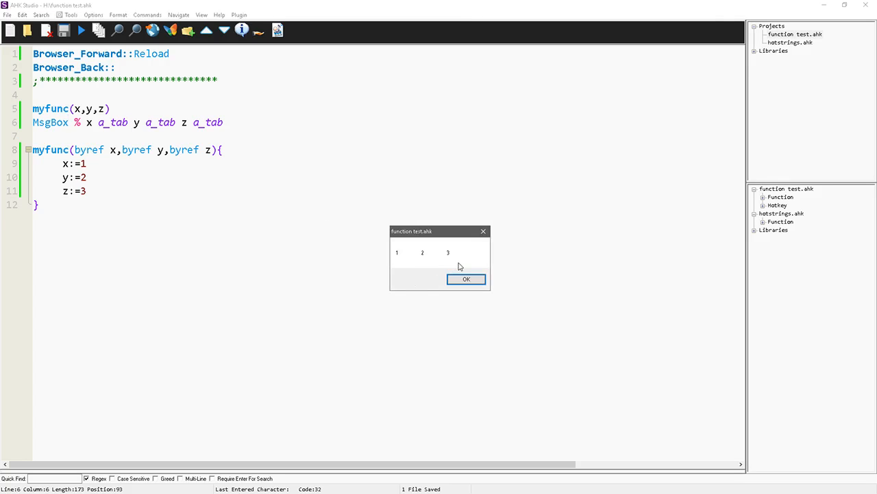
{"action": "mouse_move", "coordinate": [79, 143]}
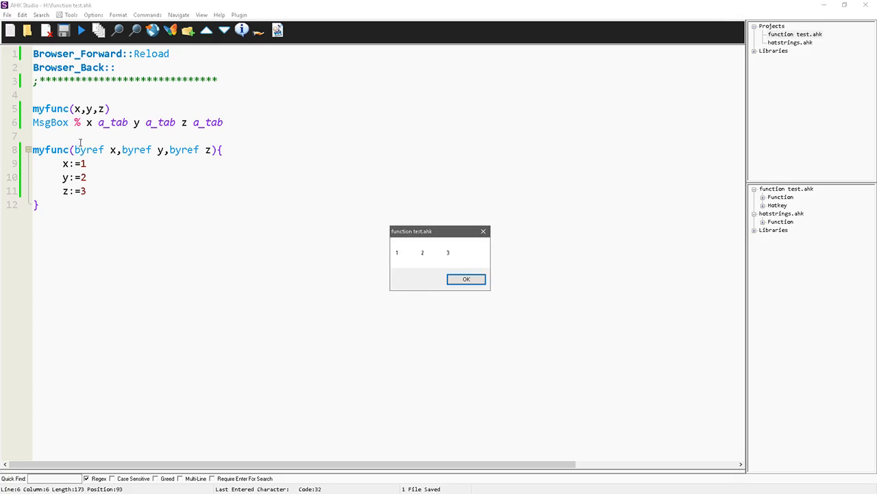
{"action": "left_click", "coordinate": [466, 280]}
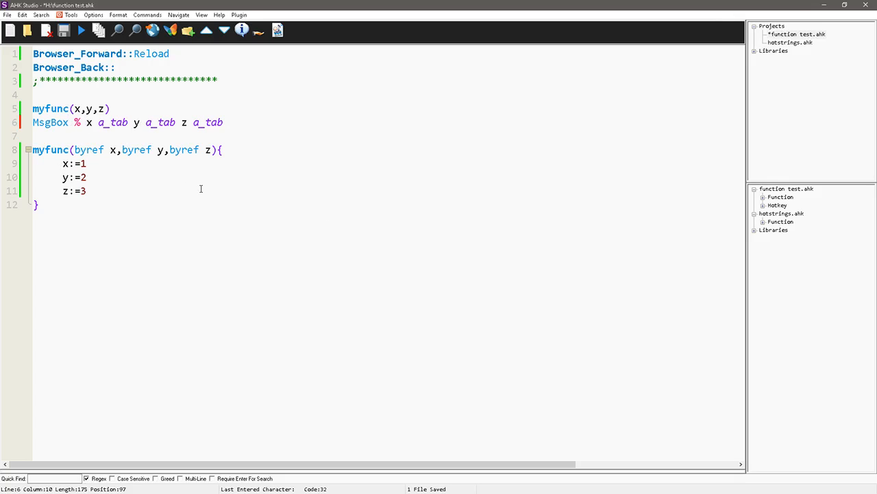
- Label the MsgBox output with "outside of function" before the x, y, z values
{"action": "type", "text": "\"outside\""}
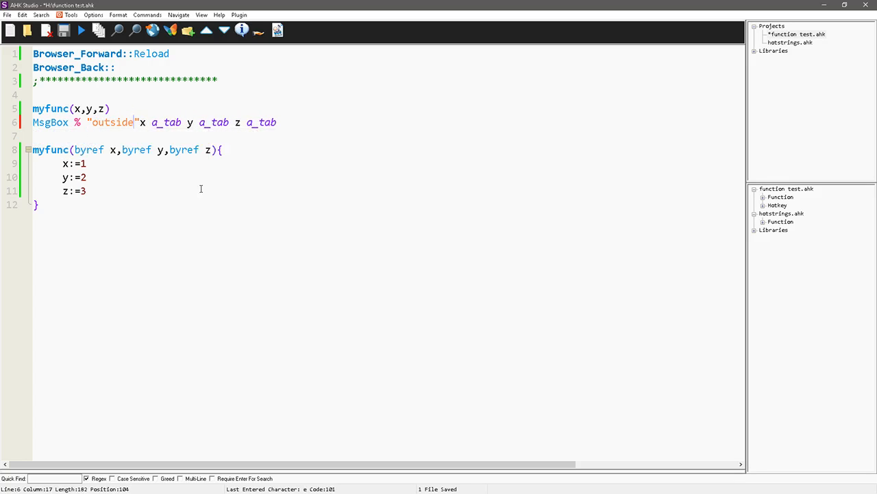
{"action": "type", "text": "of fucn"}
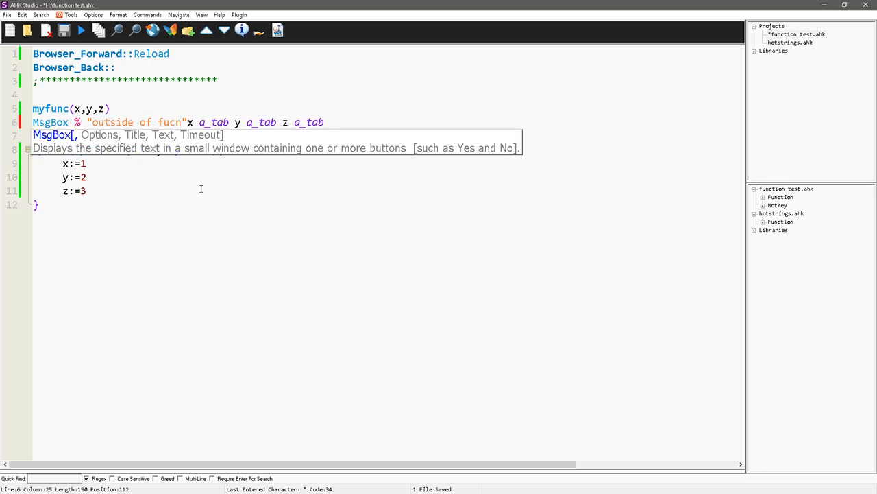
{"action": "type", "text": "tion"}
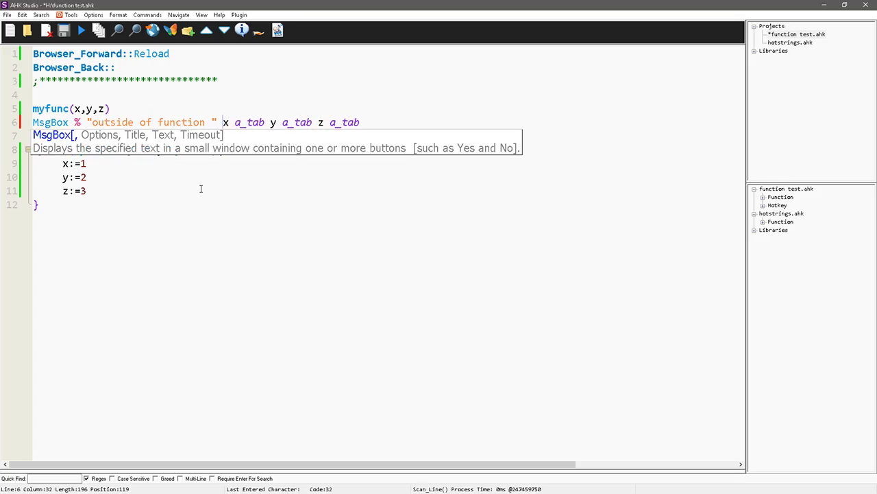
- Run the script to see "outside of function 1 2 3", then move into myfunc's z assignment
{"action": "left_click", "coordinate": [81, 30]}
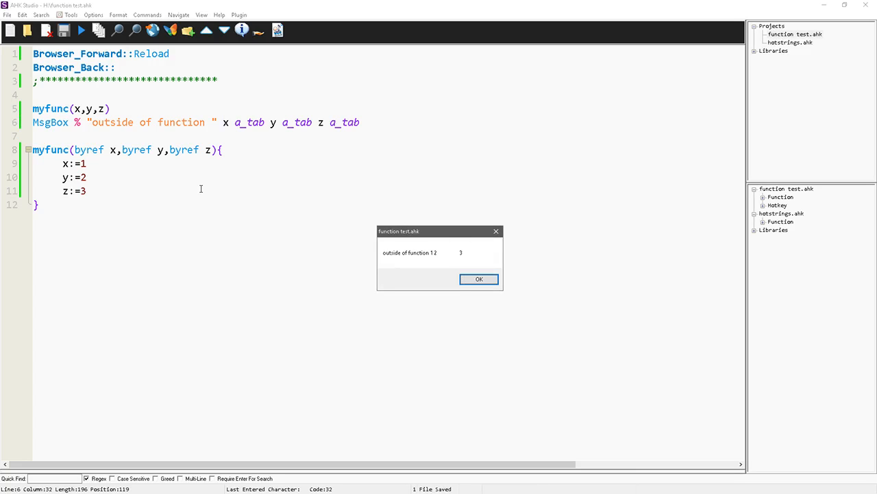
{"action": "mouse_move", "coordinate": [480, 279]}
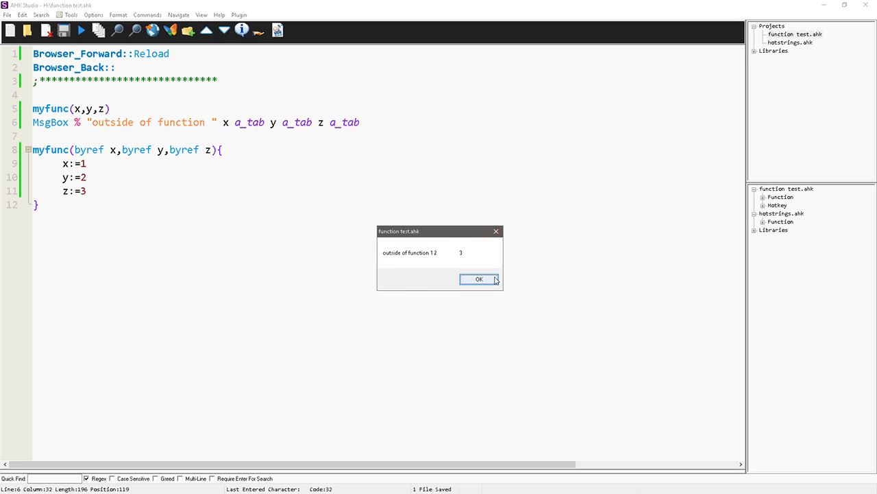
{"action": "mouse_move", "coordinate": [411, 263]}
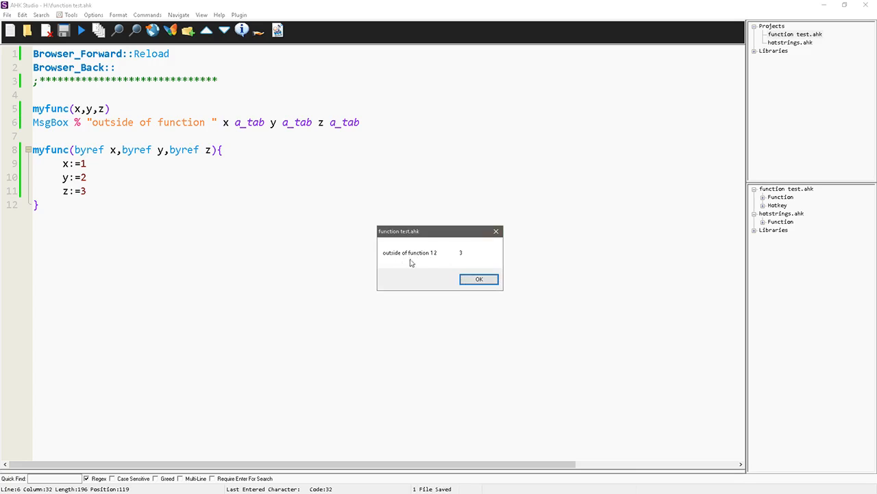
{"action": "mouse_move", "coordinate": [217, 142]}
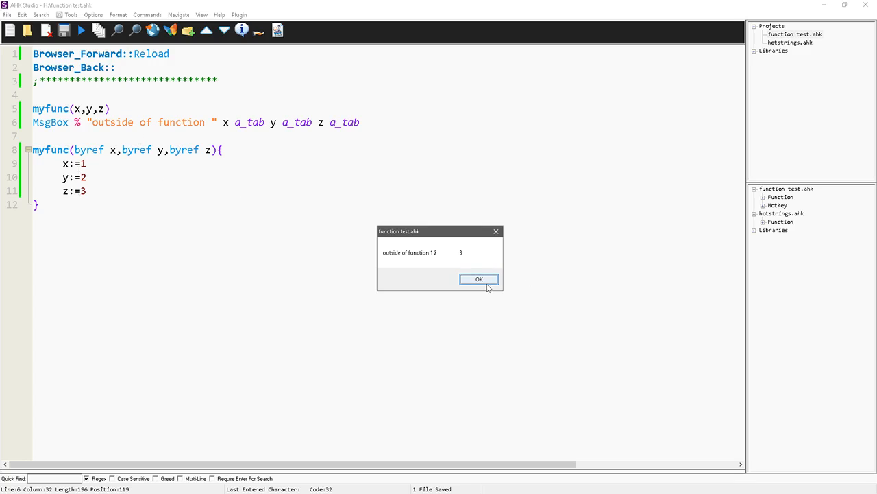
{"action": "left_click", "coordinate": [479, 280]}
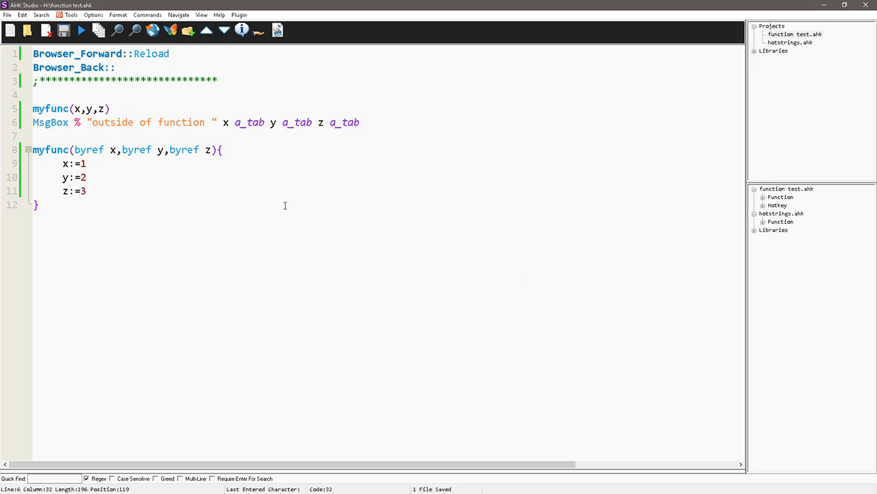
{"action": "left_click", "coordinate": [159, 222]}
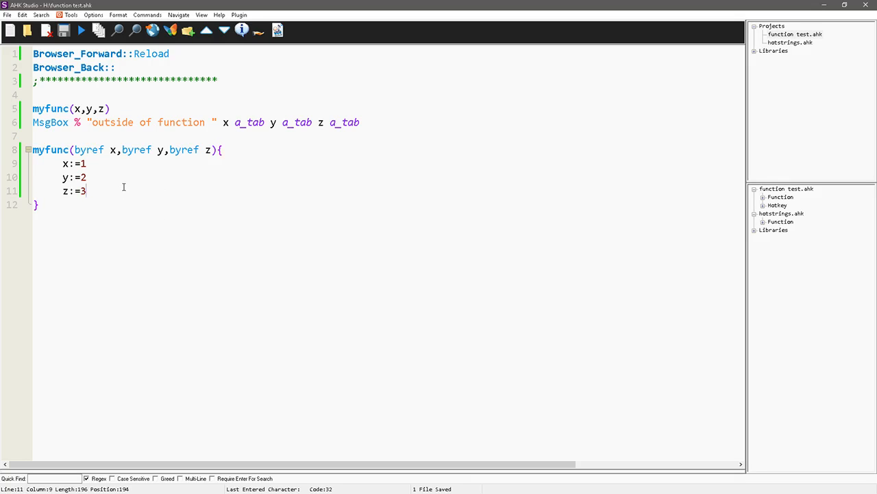
{"action": "mouse_move", "coordinate": [126, 184]}
{"action": "type", "text": "StrSplit("}
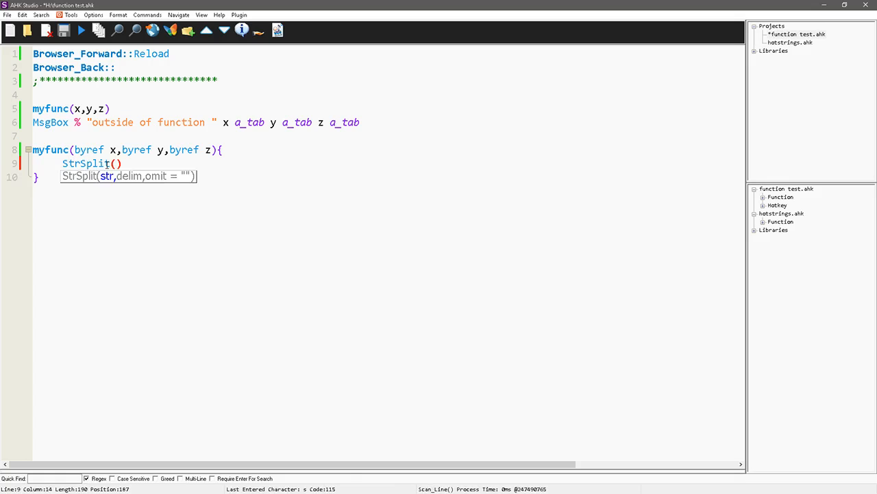
- Give myfunc a single var parameter and make it return obj:=StrSplit(var)
{"action": "type", "text": "var"}
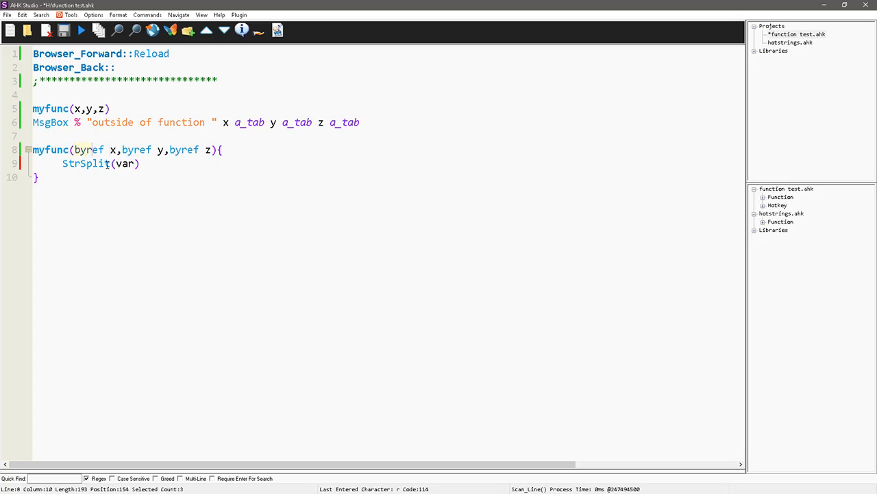
{"action": "left_click_drag", "start_coordinate": [91, 150], "coordinate": [211, 149]}
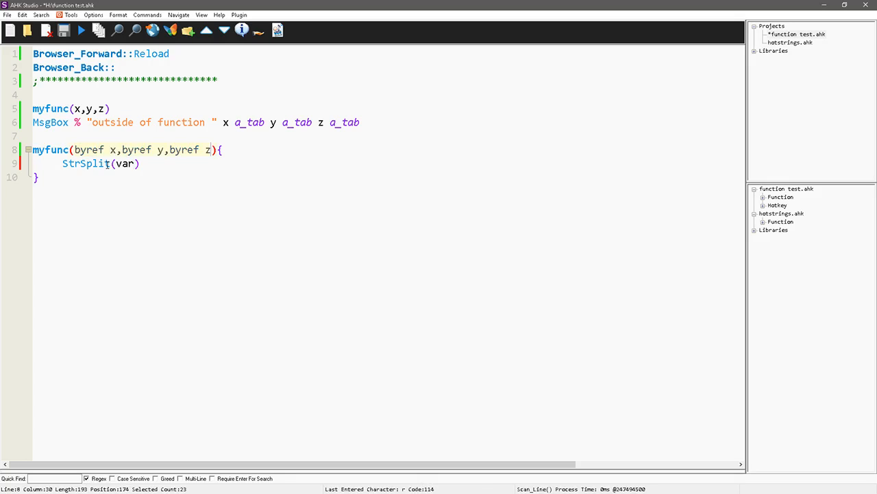
{"action": "type", "text": "var){"}
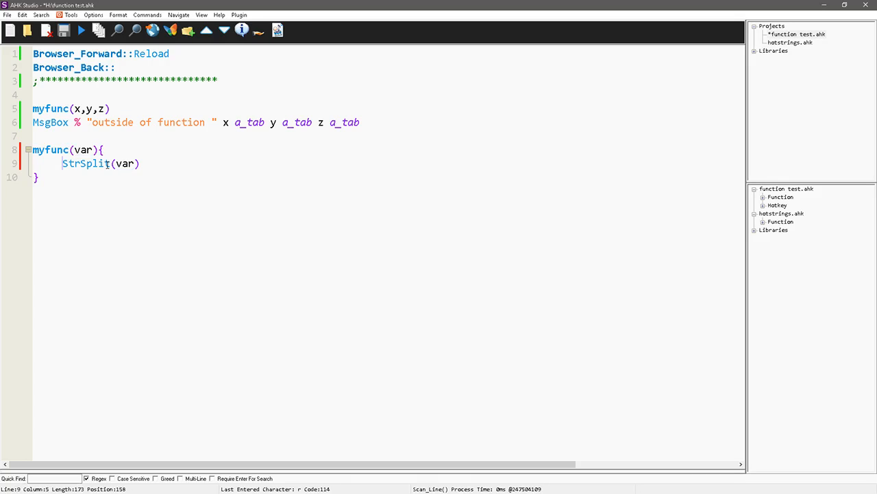
{"action": "type", "text": "return o"}
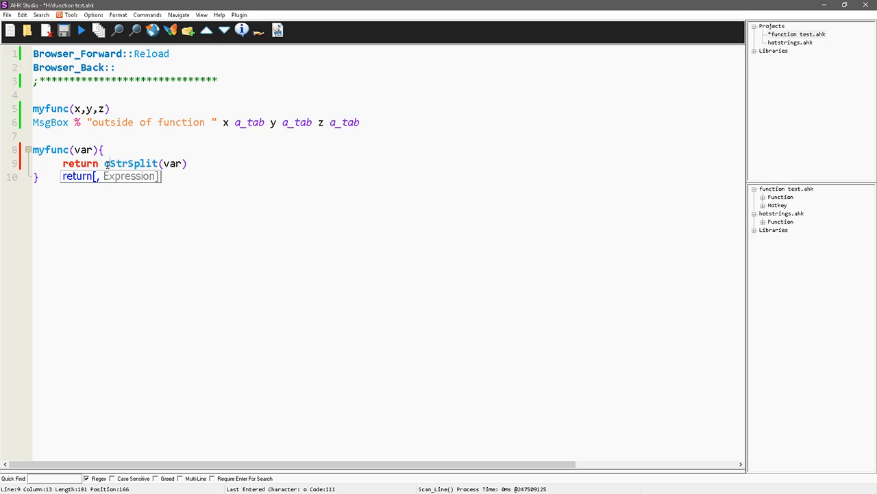
{"action": "type", "text": "bj:="}
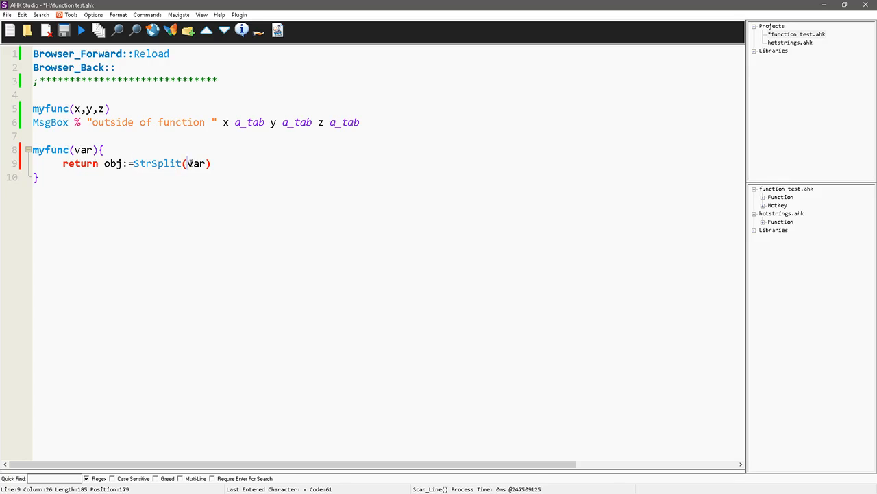
- Select the StrSplit var argument and move to the myfunc call to edit it
{"action": "double_click", "coordinate": [195, 163]}
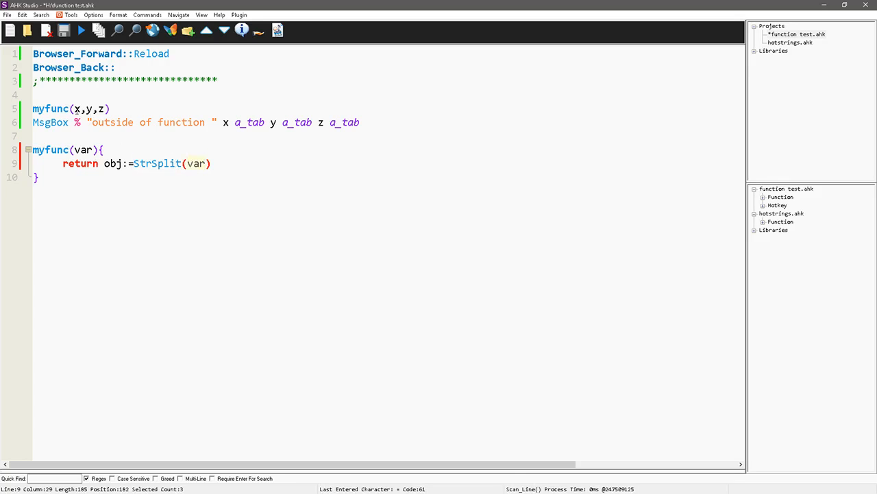
{"action": "left_click", "coordinate": [252, 137]}
{"action": "type", "text": "Hello there joe"}
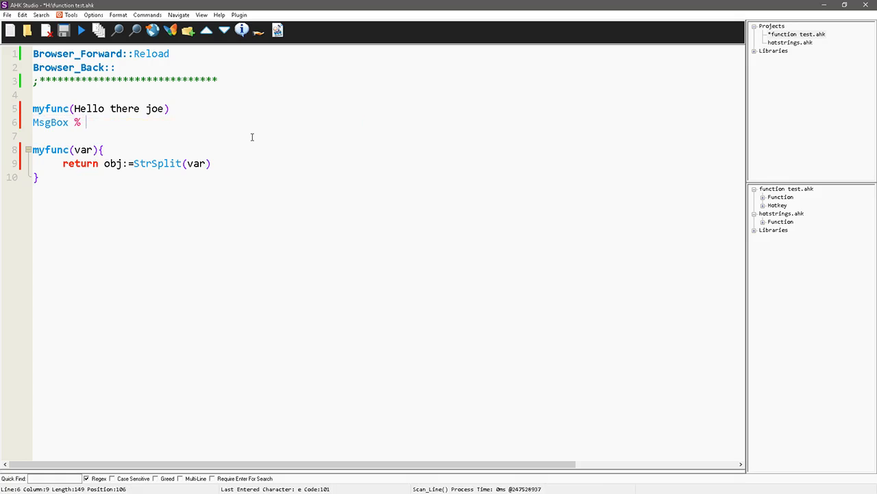
- Write MsgBox % obj.1 a_tab obj.2 a_tab obj.3 and save the script
{"action": "type", "text": "obj"}
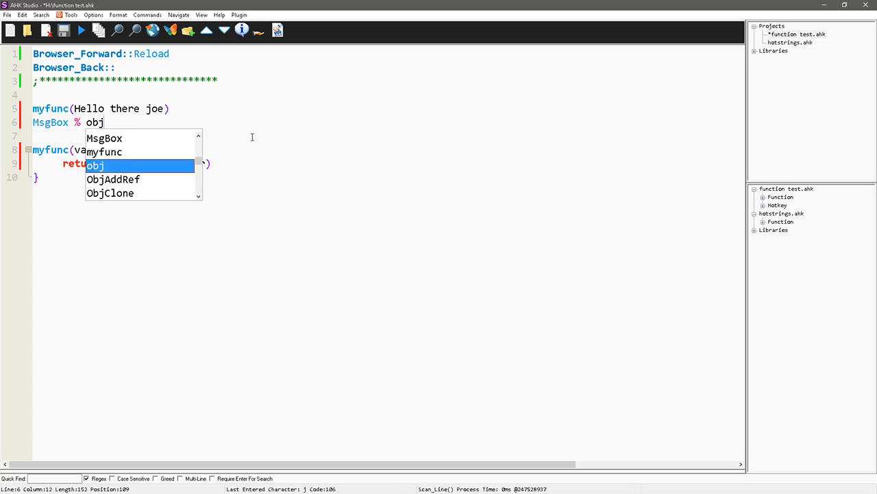
{"action": "type", "text": ".1"}
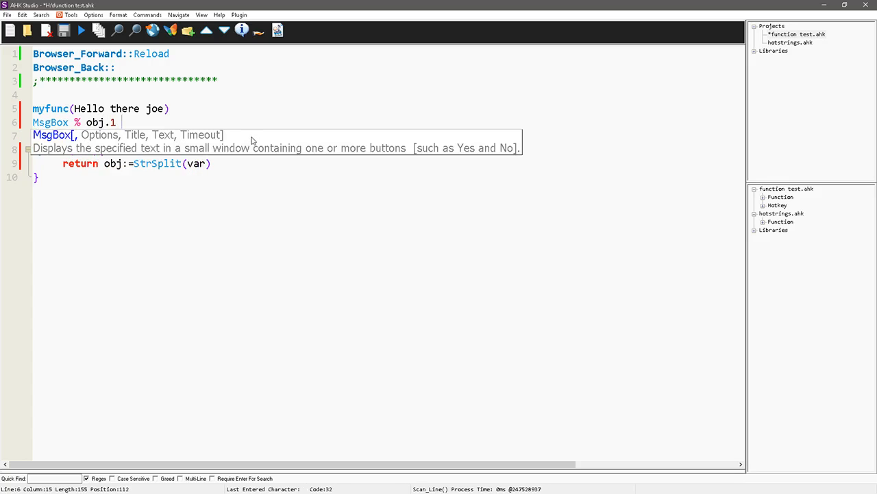
{"action": "type", "text": "a_tab obj.2"}
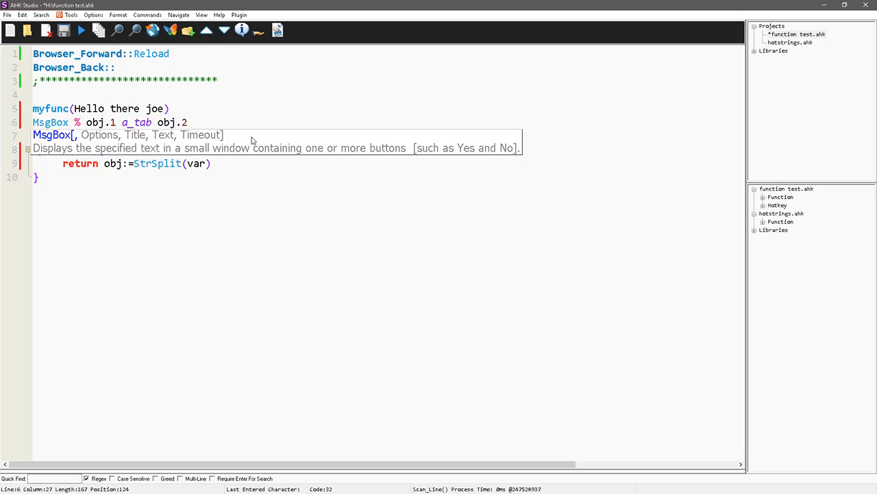
{"action": "type", "text": "a_"}
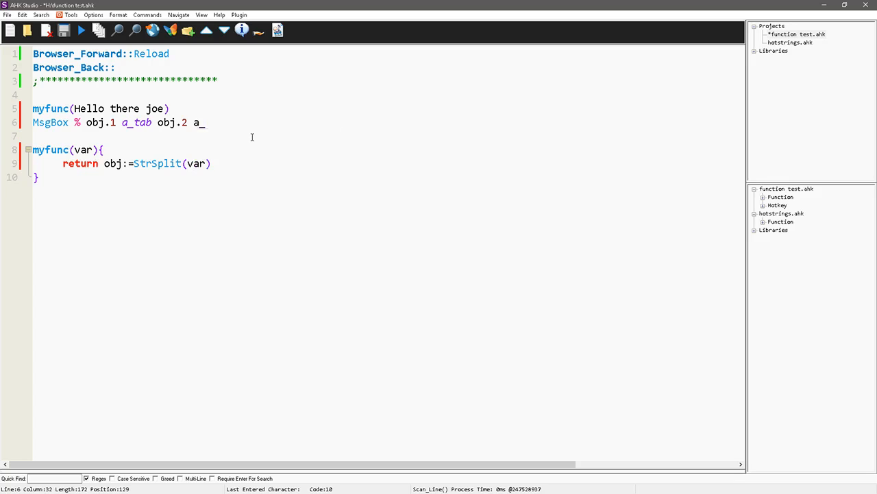
{"action": "type", "text": "a_tab obj.3"}
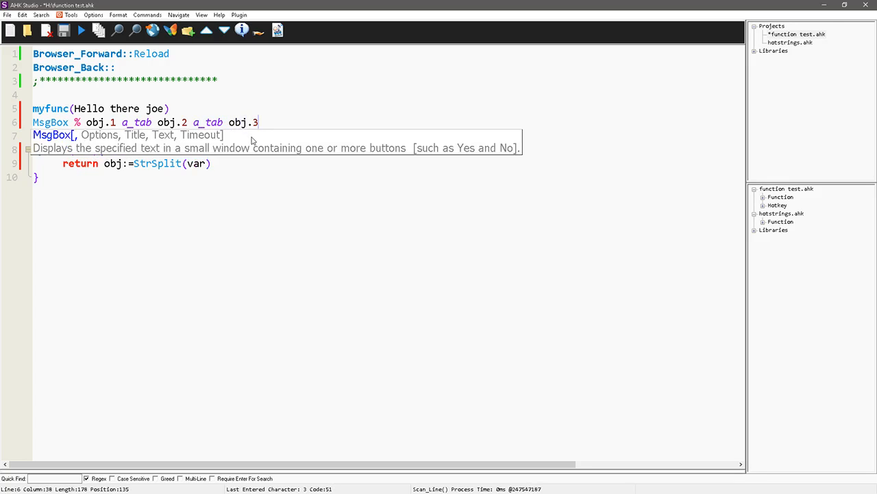
{"action": "key", "text": "ctrl+s"}
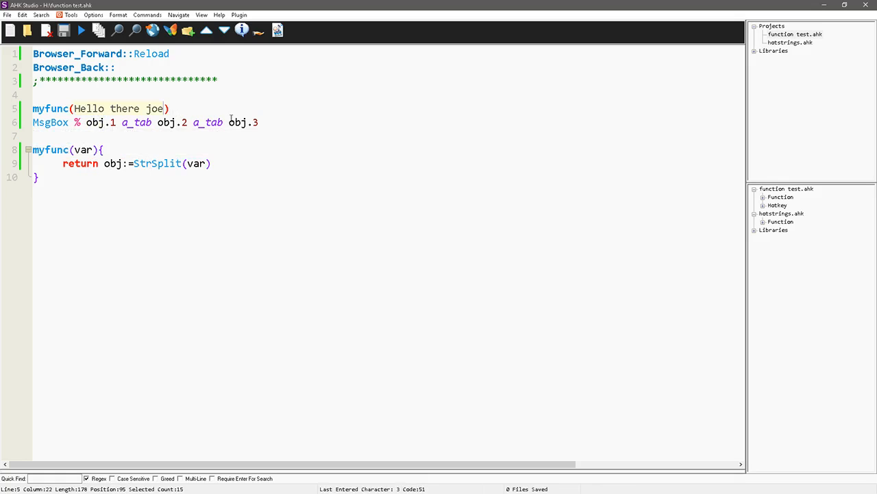
- Pass "Hello there joe" as the argument in the myfunc call
{"action": "type", "text": ":)"}
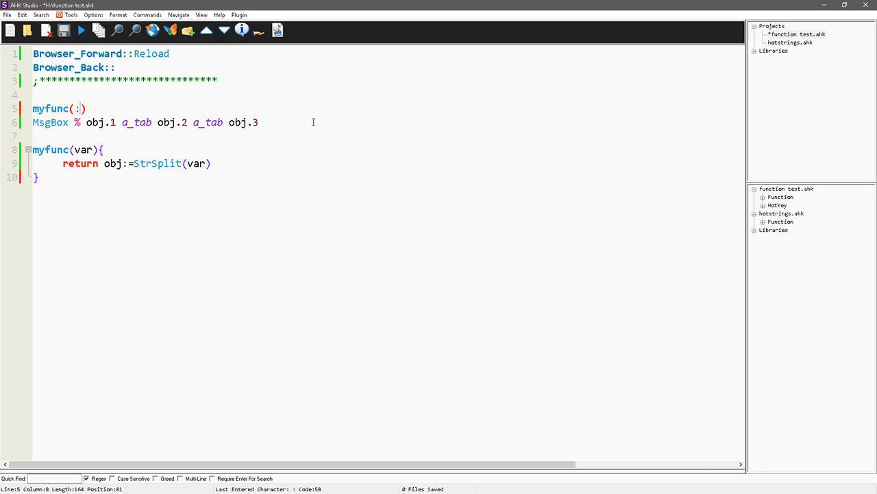
{"action": "type", "text": "Hello there joe\""}
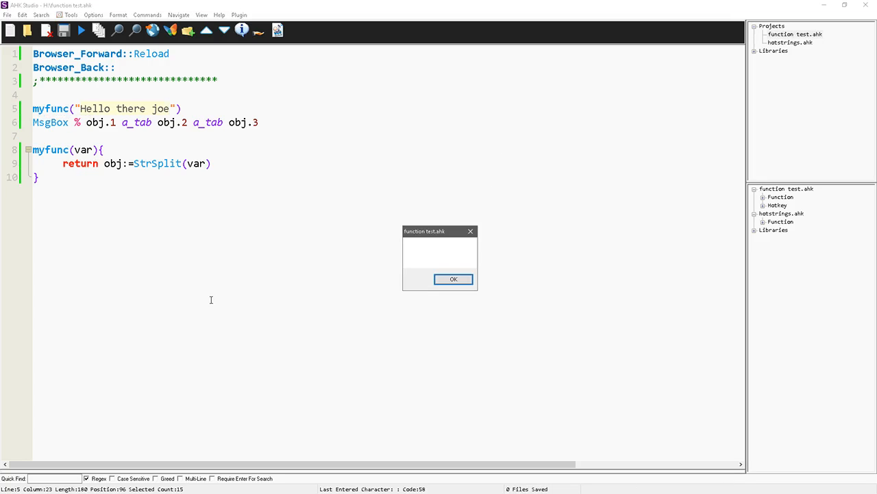
{"action": "left_click", "coordinate": [452, 280]}
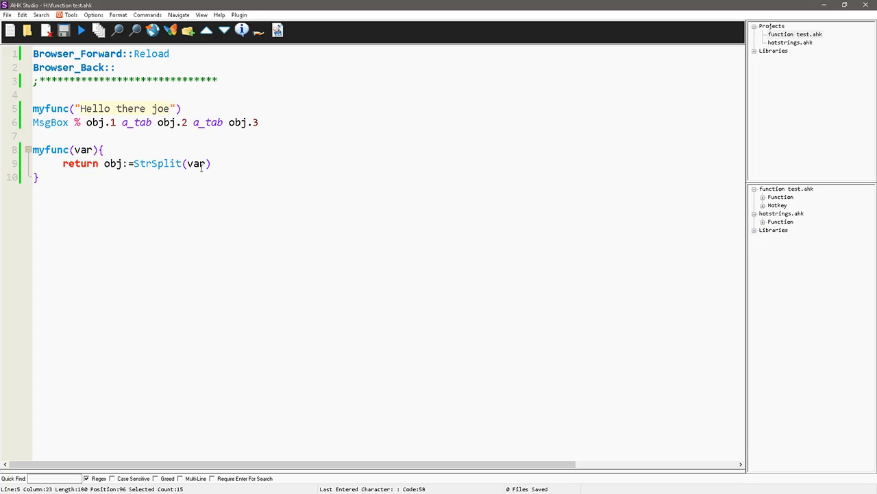
{"action": "left_click", "coordinate": [211, 163]}
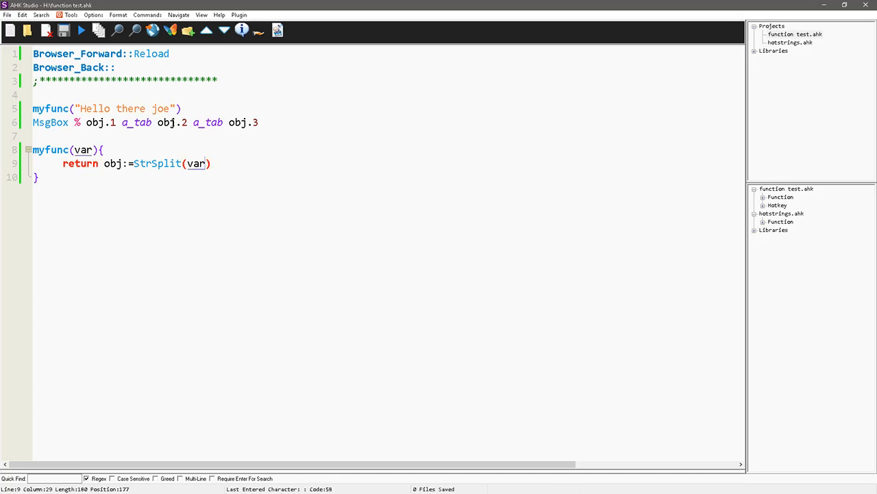
{"action": "mouse_move", "coordinate": [280, 131]}
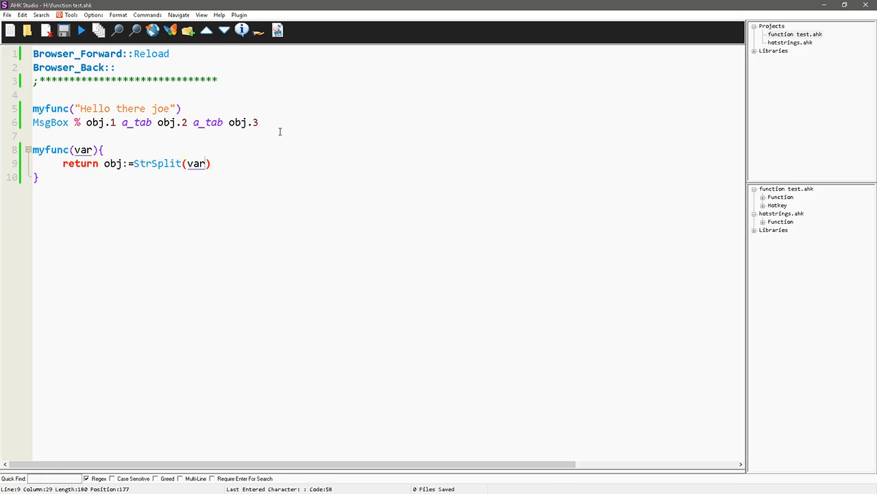
{"action": "left_click", "coordinate": [81, 30]}
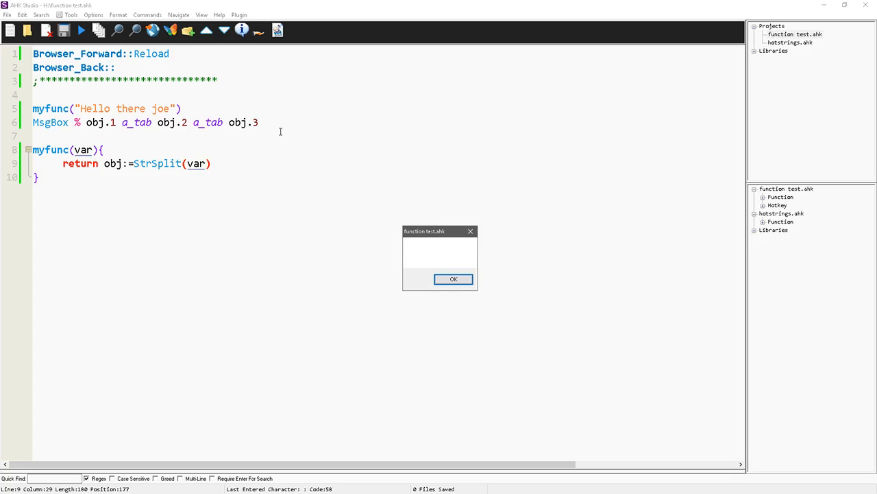
{"action": "left_click", "coordinate": [453, 280]}
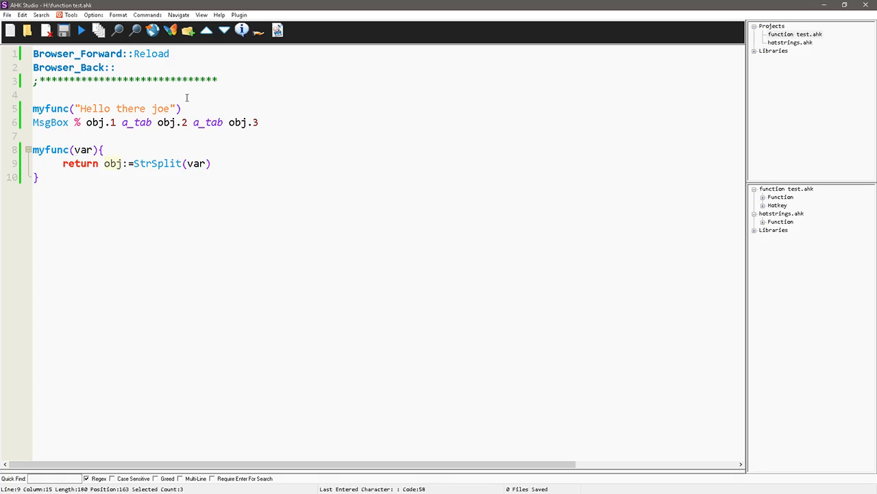
{"action": "left_click", "coordinate": [75, 108]}
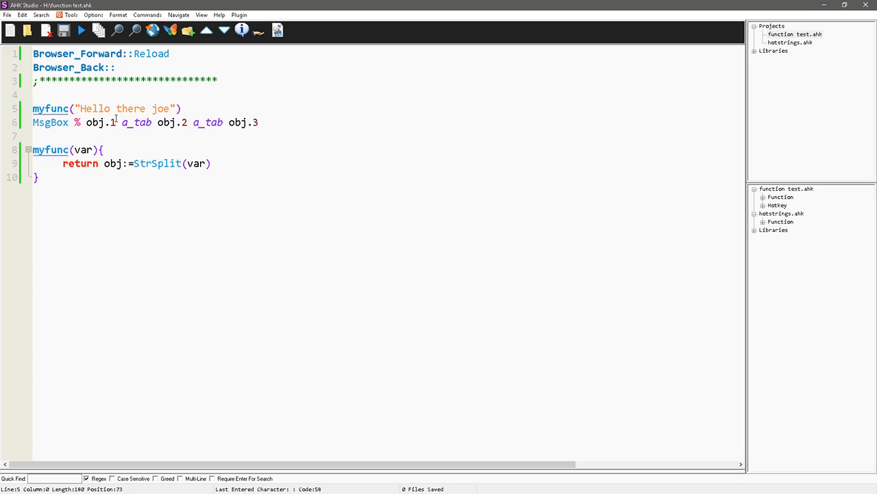
- Assign the call result with obj:=myfunc("Hello there joe") and save the script
{"action": "type", "text": "obj:="}
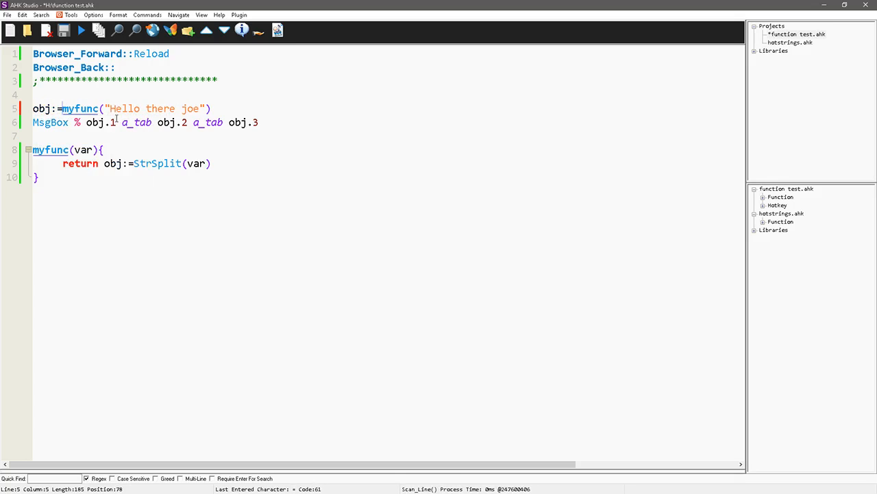
{"action": "key", "text": "ctrl+s"}
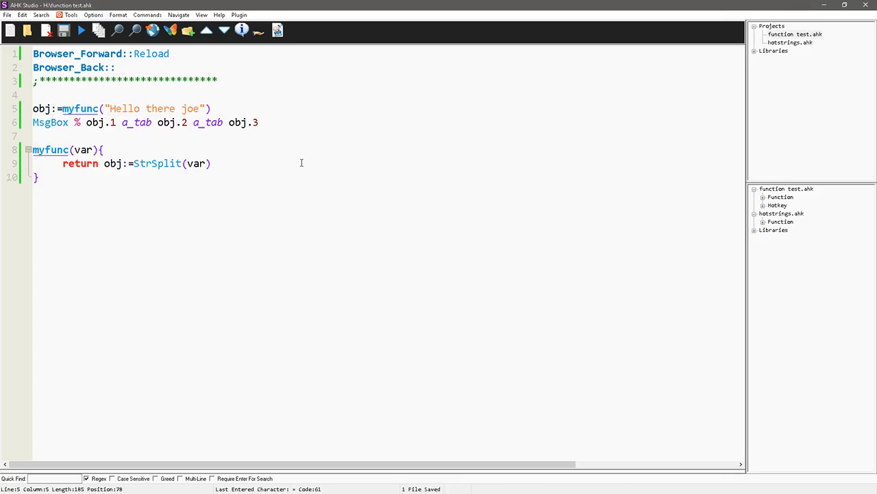